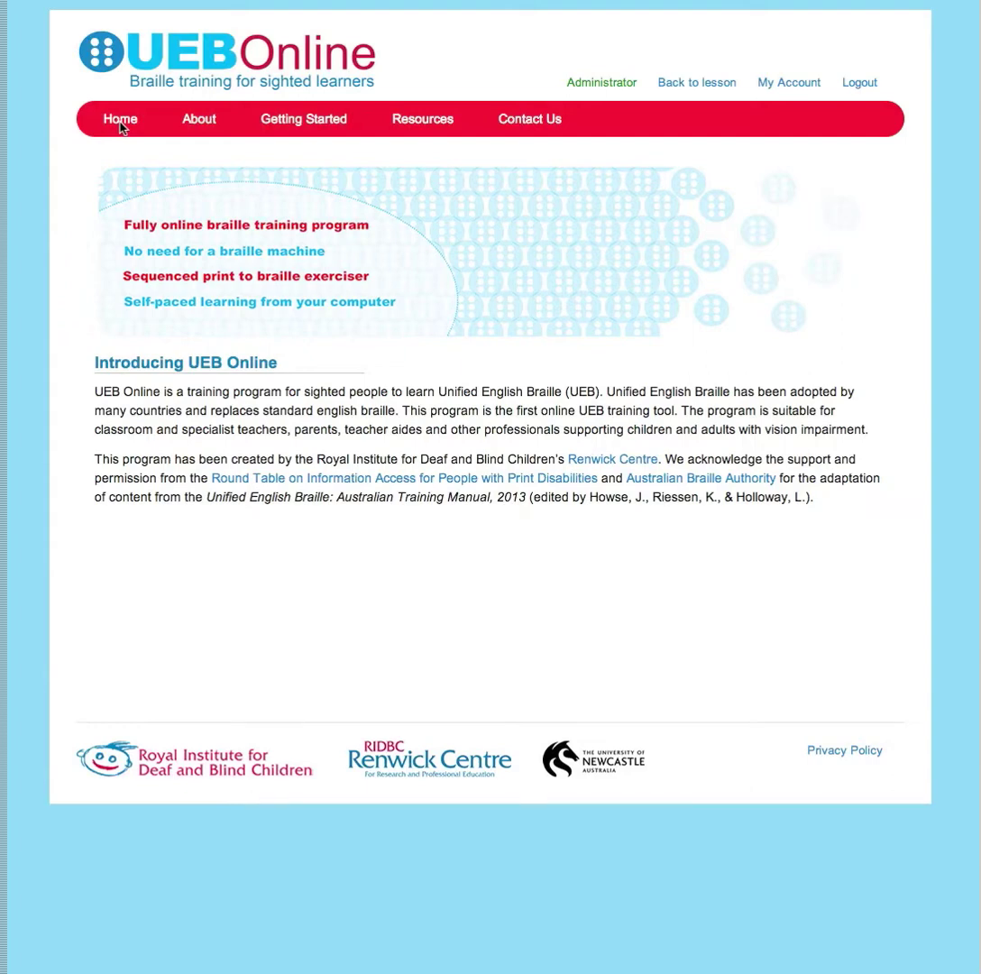
mouse_move(315, 130)
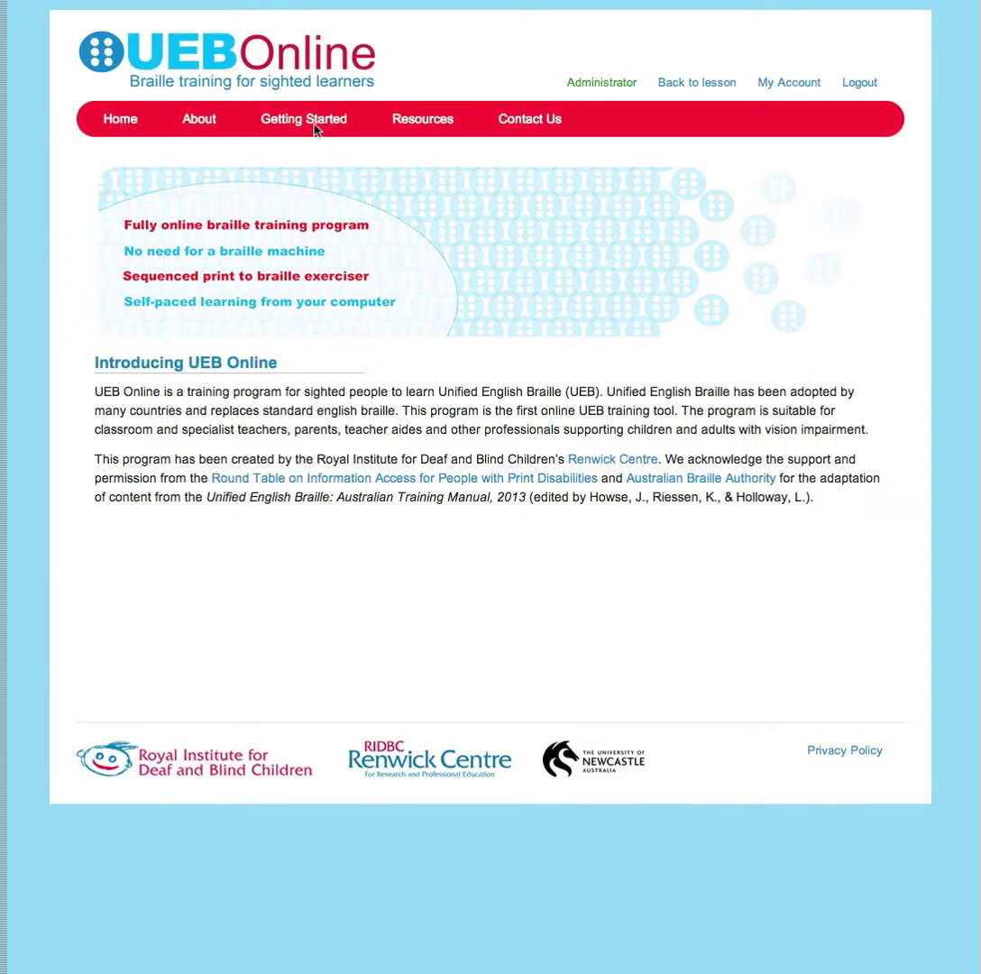
Show the Getting Started dropdown from the red navigation bar
left_click(304, 118)
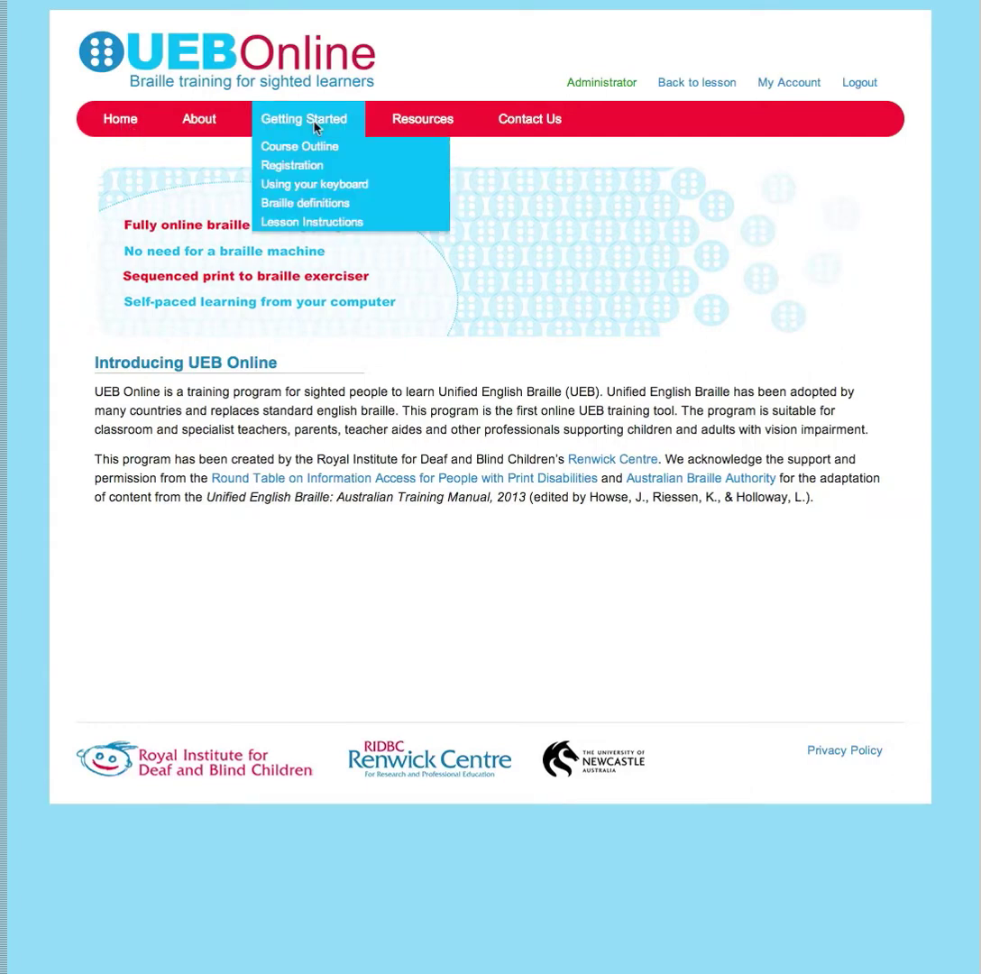
mouse_move(329, 188)
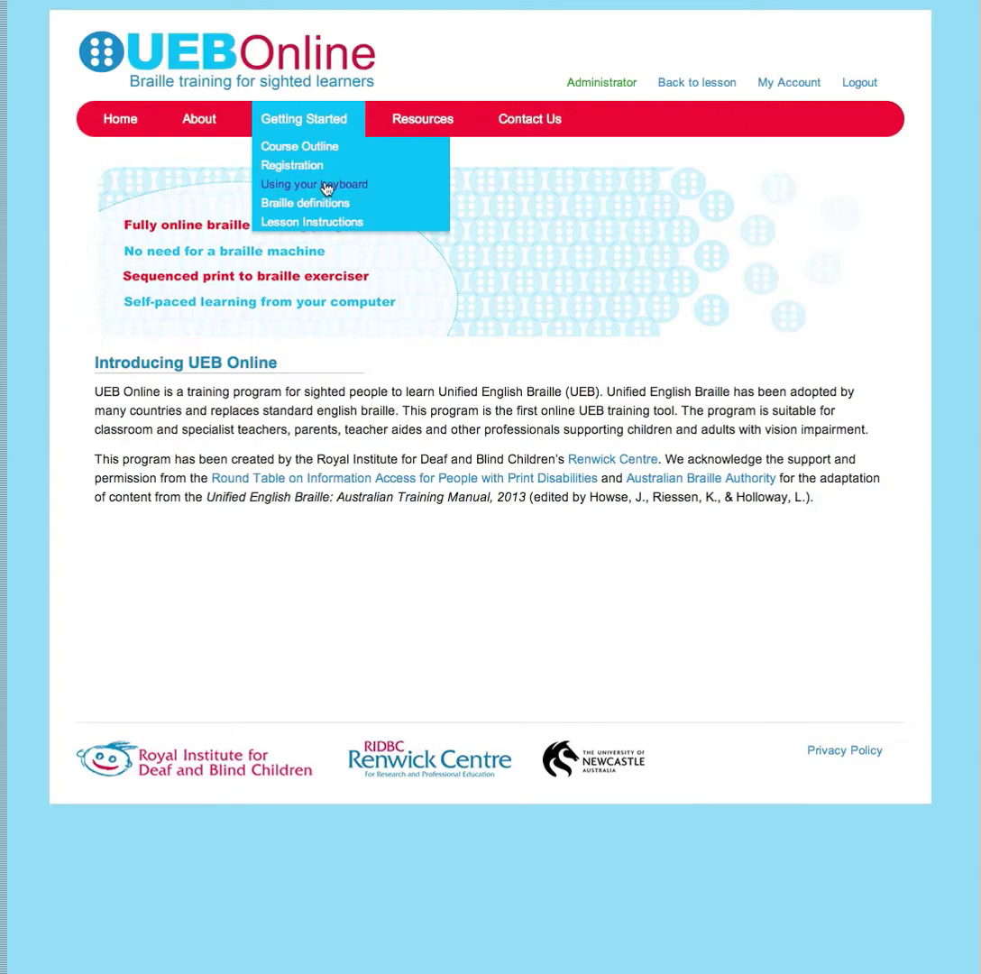
Go to the 'Using your keyboard' page explaining the braille dot keys 1–6
left_click(314, 184)
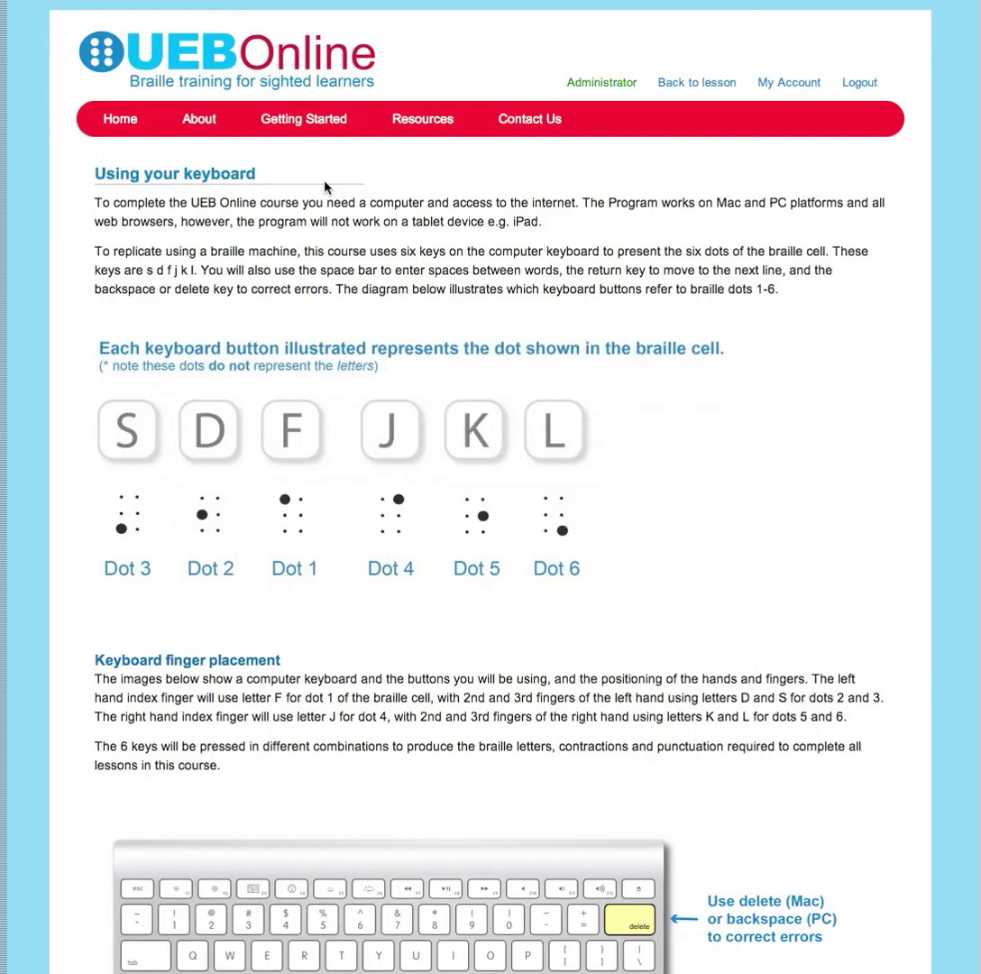
Scroll down to the keyboard finger placement diagram showing both hands
scroll("down", 3)
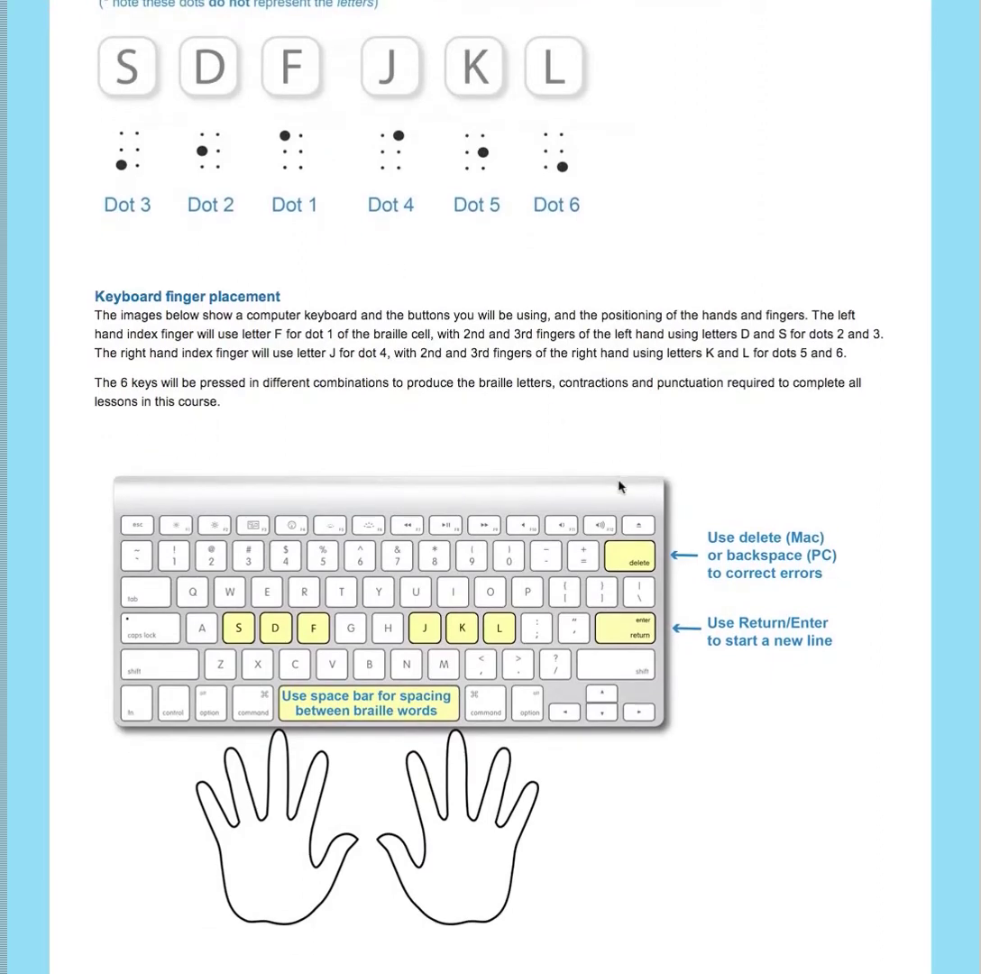
mouse_move(567, 483)
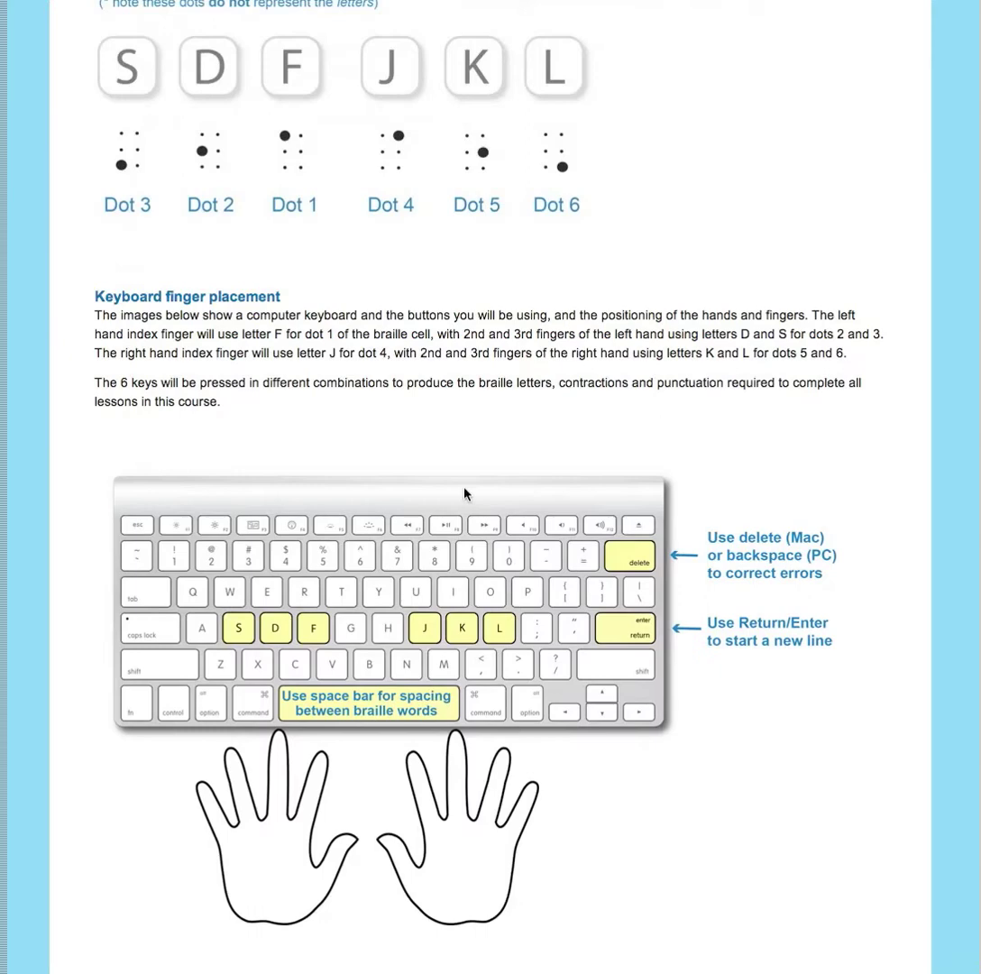
mouse_move(652, 644)
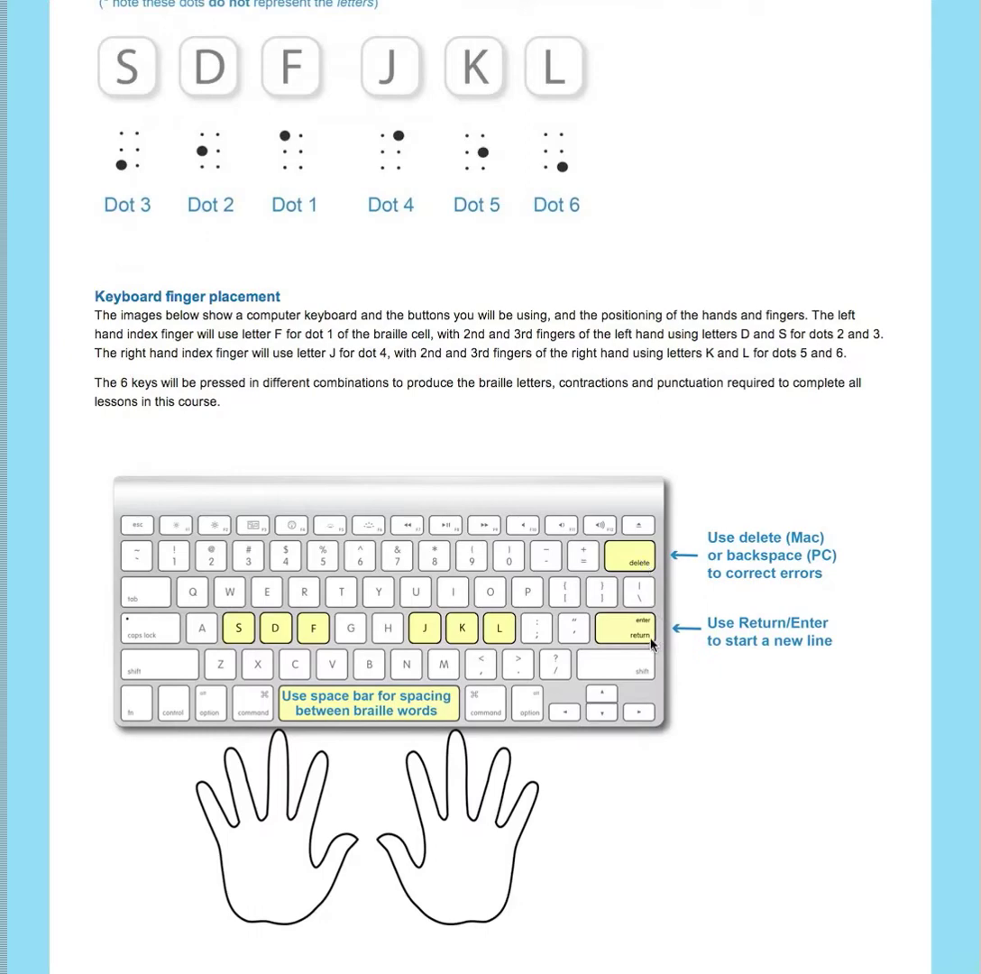
mouse_move(648, 644)
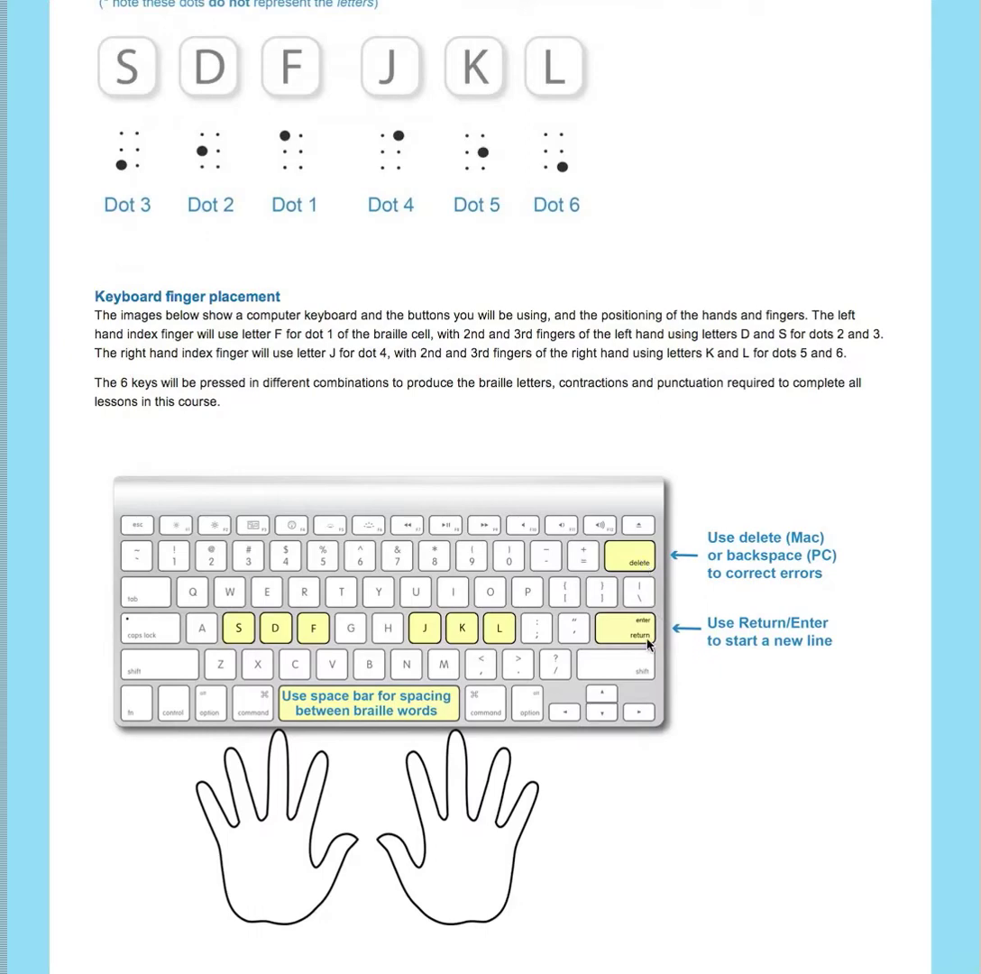